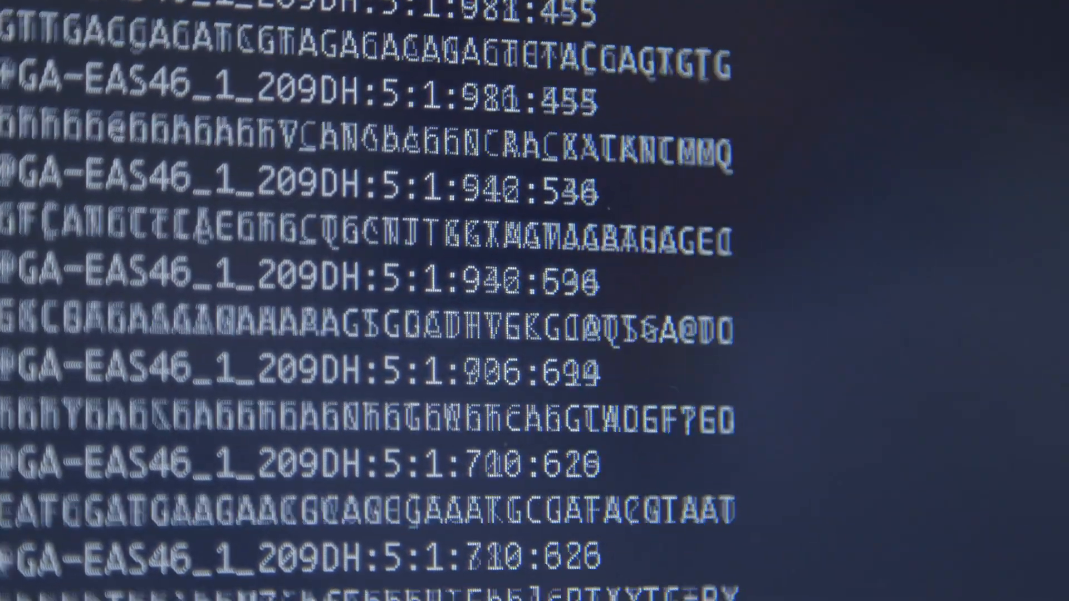
scroll("down", 3)
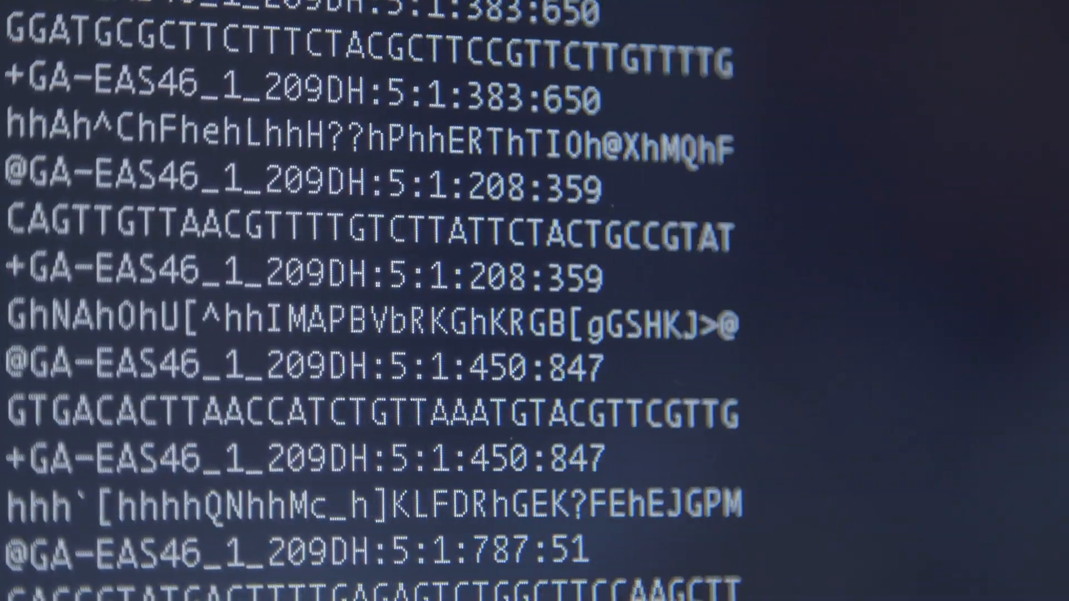